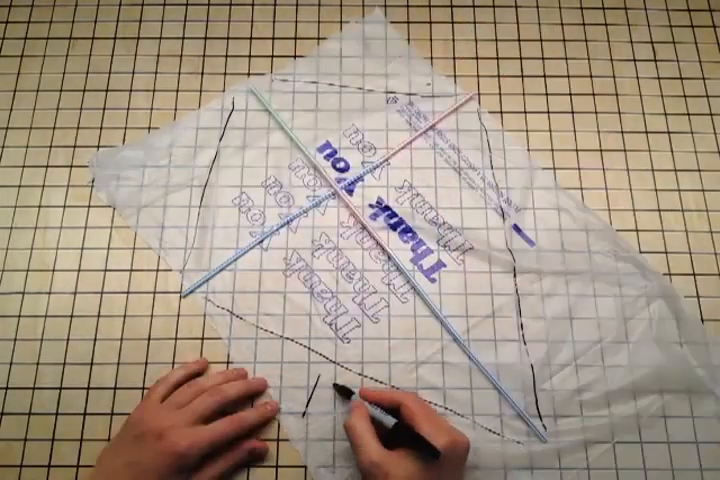
text(KEL)
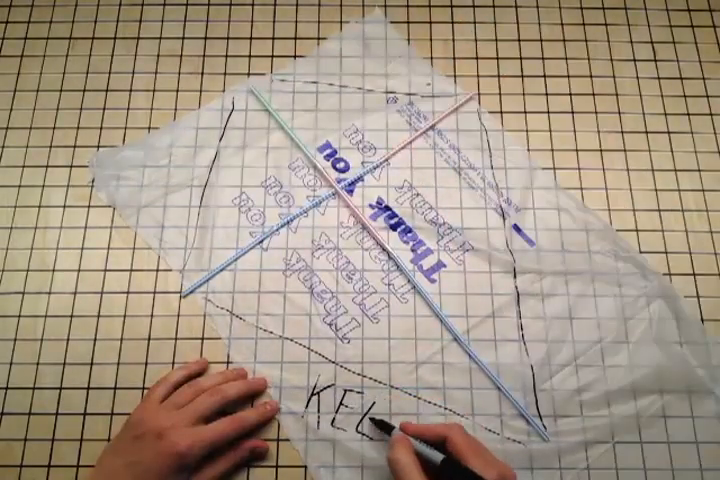